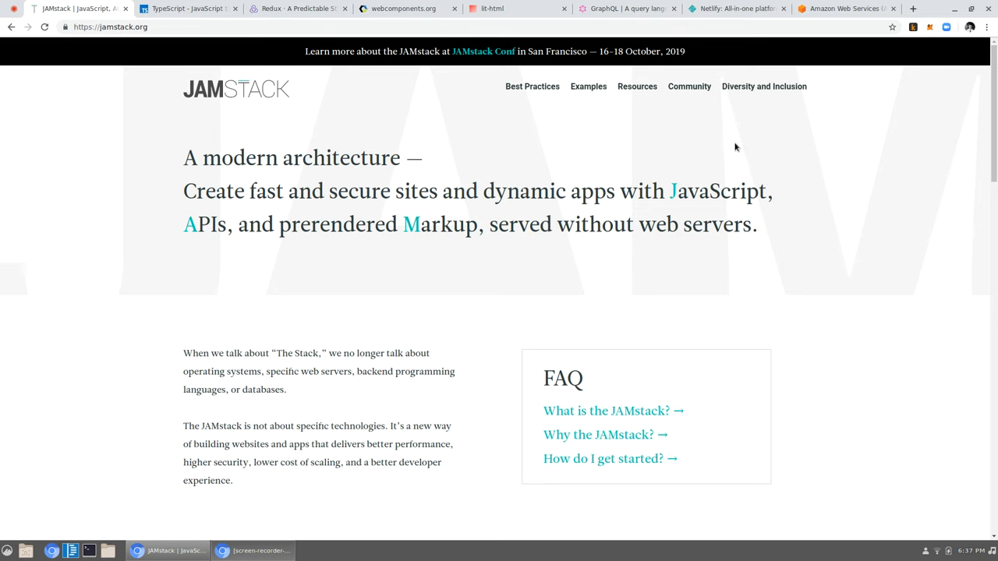
Highlight "served without web servers." in the jamstack.org hero headline
drag(665, 224, 757, 225)
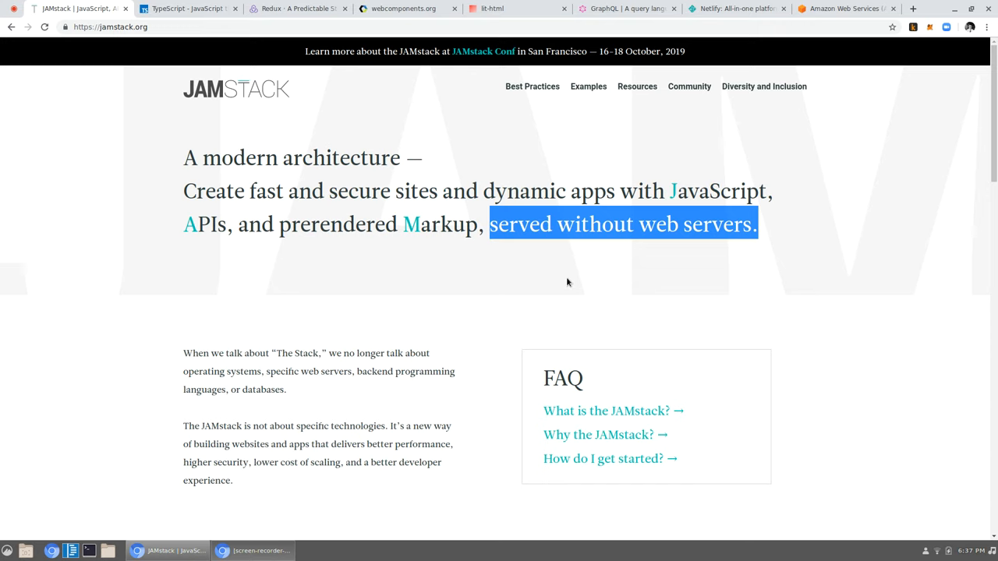
Deselect the highlighted headline text by clicking an empty page area
click(786, 263)
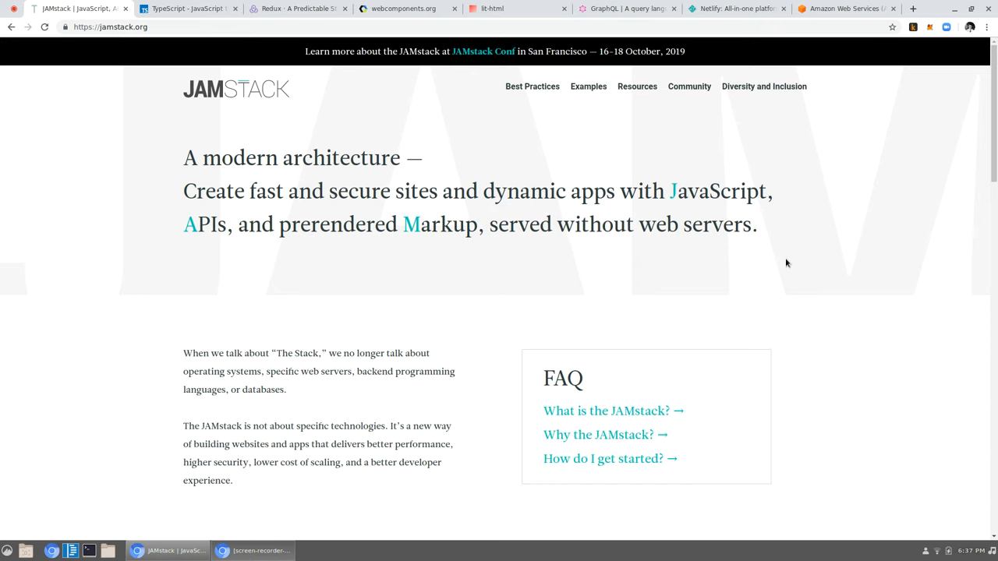
mouse_move(783, 252)
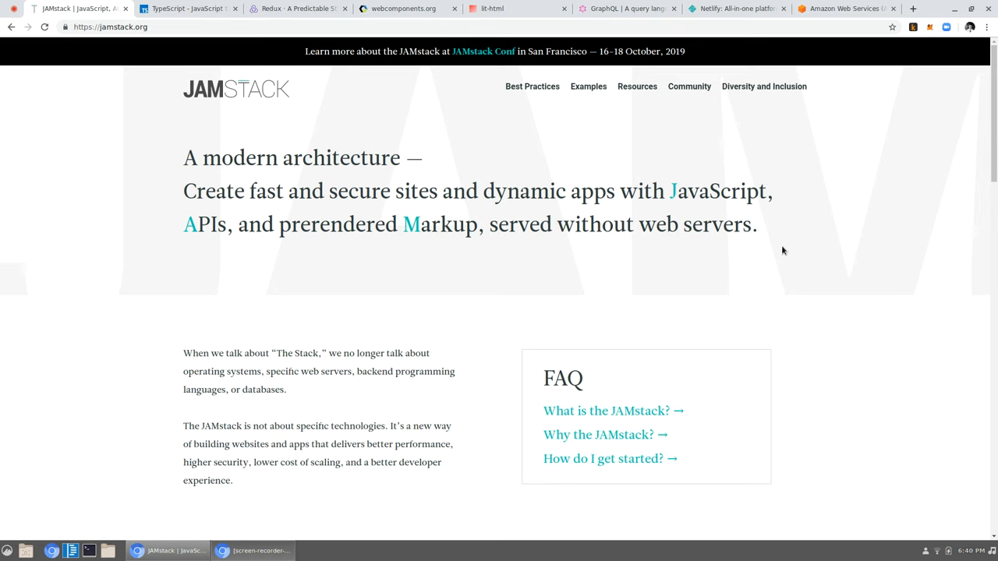
mouse_move(234, 198)
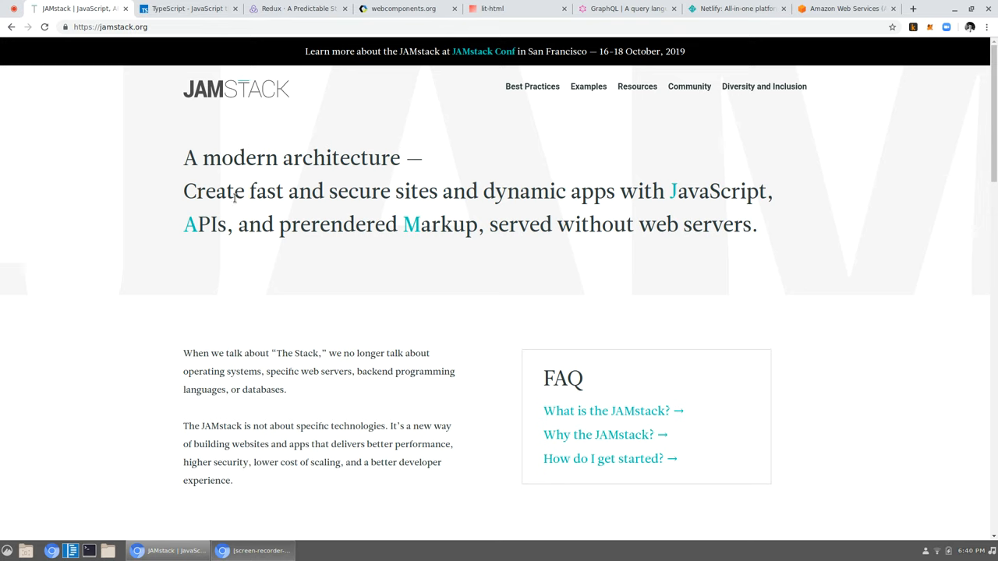
double_click(204, 225)
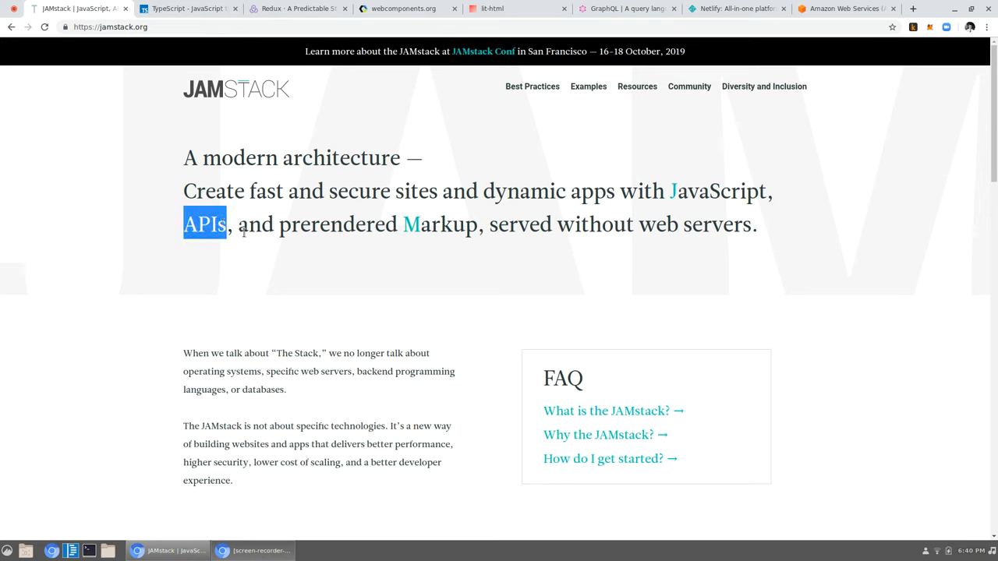
click(254, 262)
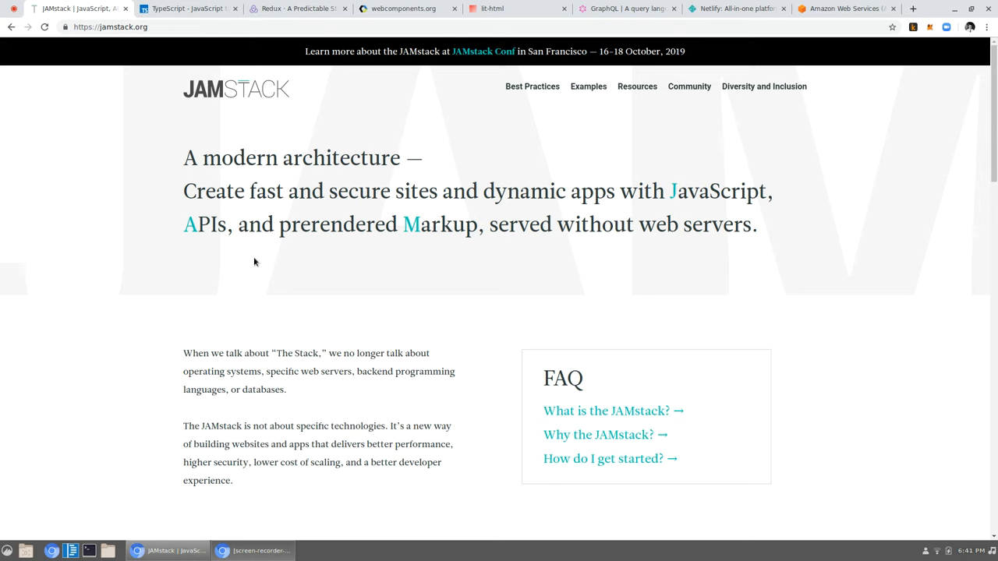
Evaluate window.Accelerometer in the jamstack.org DevTools Console, then clear the console
key(F12)
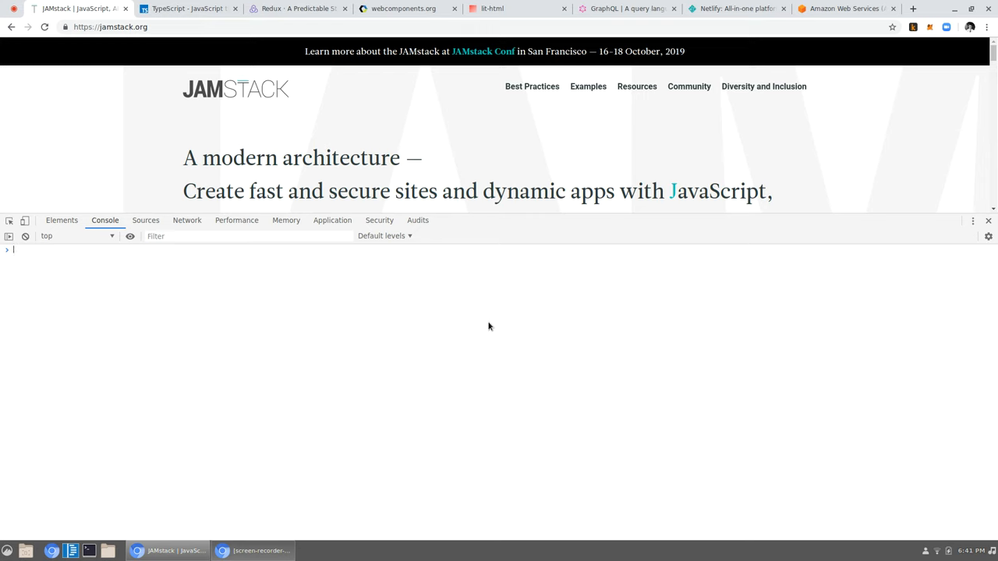
text(window.Accelerometer)
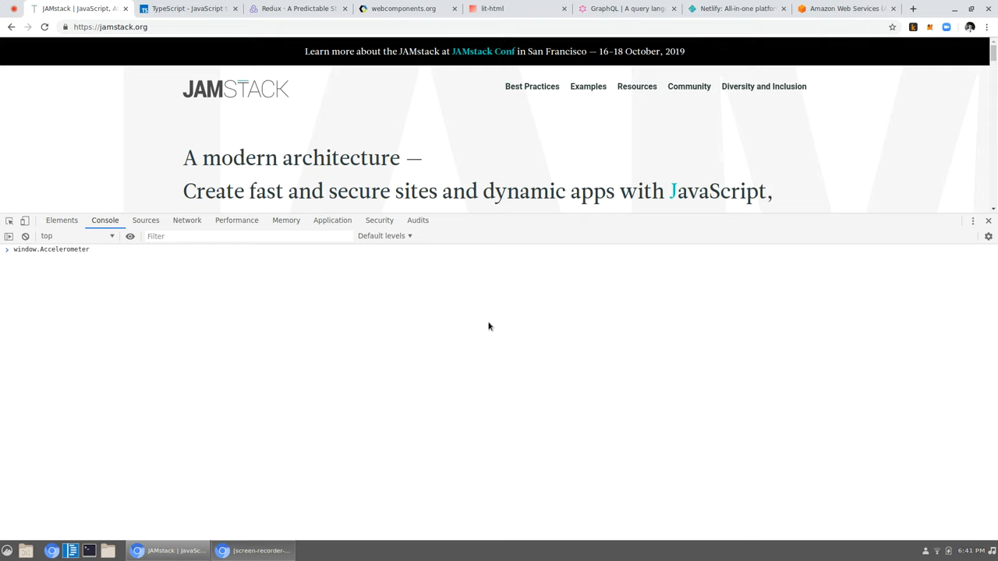
click(51, 249)
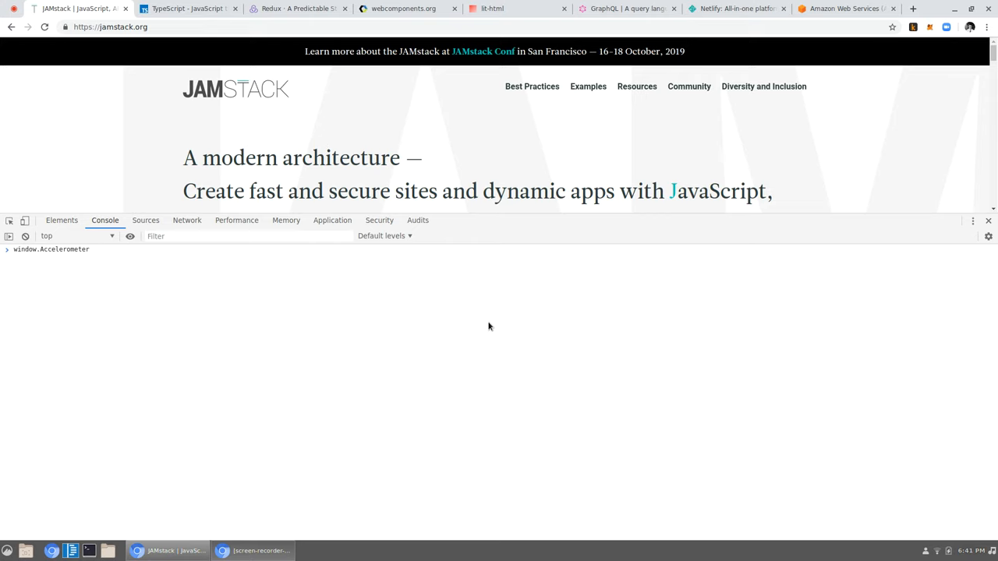
text(.)
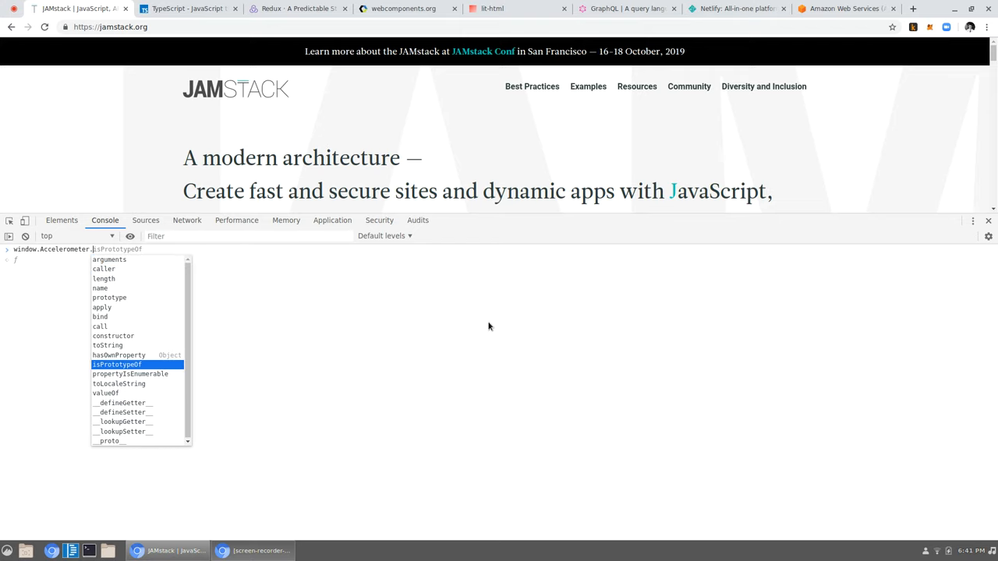
key(Escape)
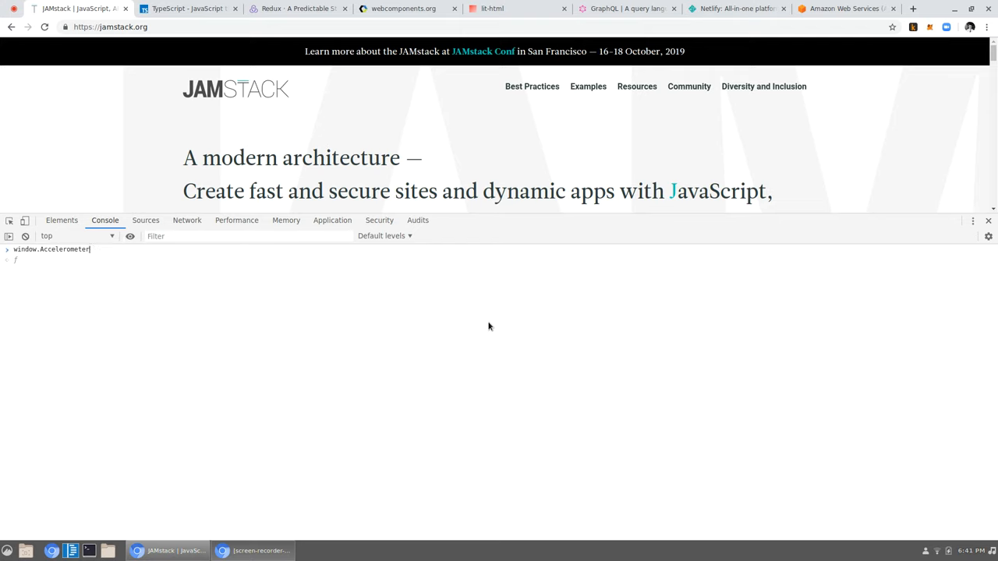
key(Backspace)
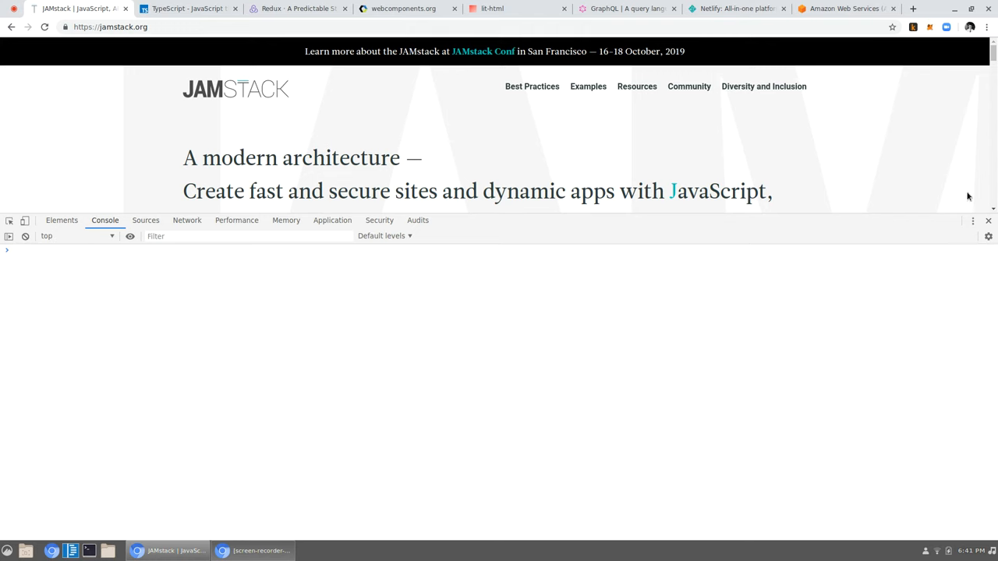
Close DevTools with the X at the toolbar's right end
click(988, 220)
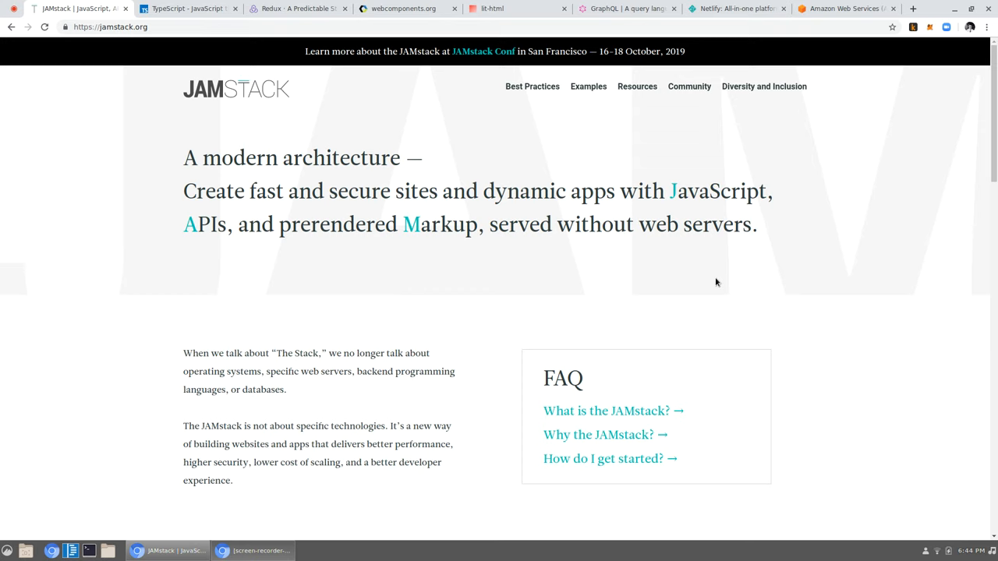
mouse_move(721, 306)
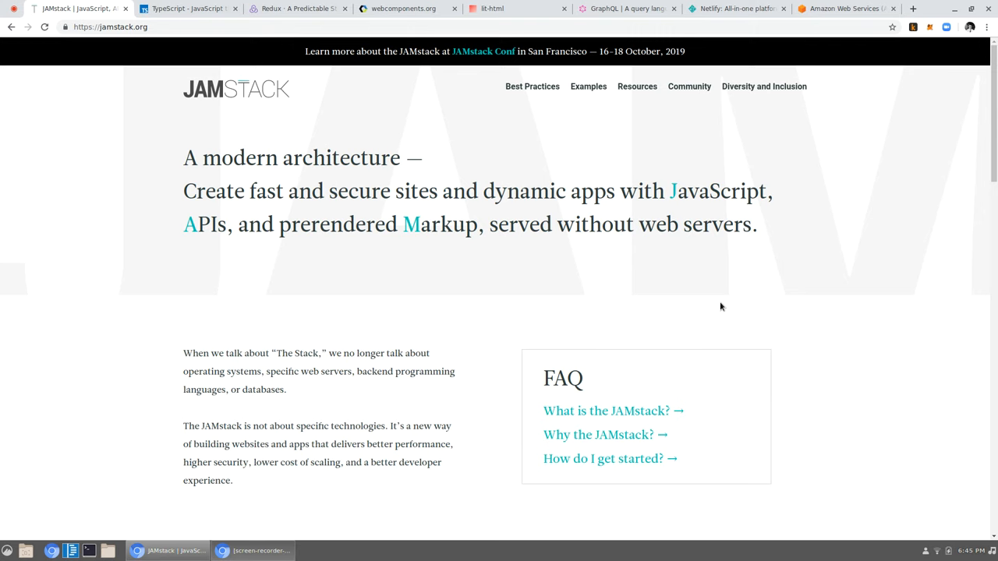
Scroll past the FAQ box to the "What is the JAMstack?" J, A, M section
scroll(down, 3)
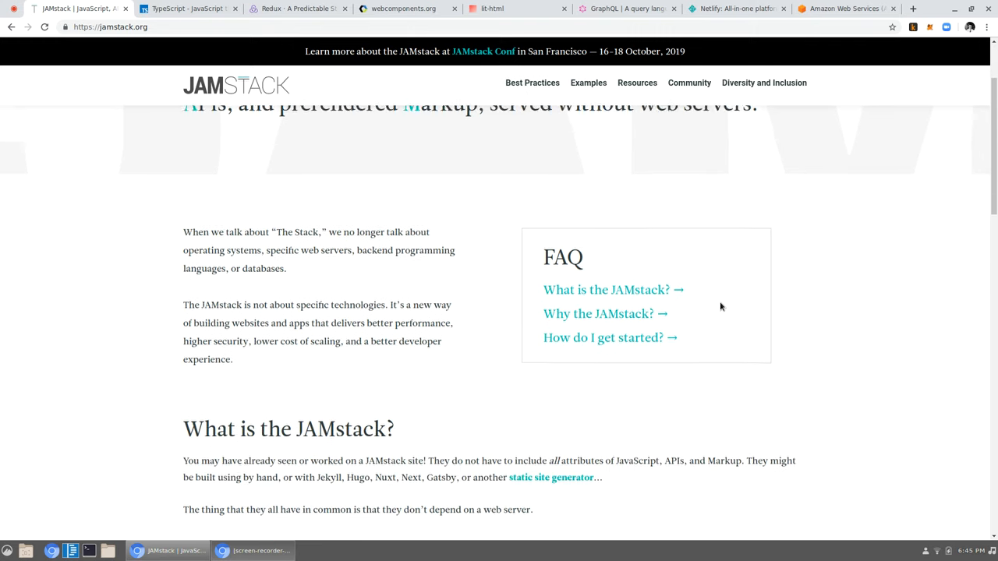
scroll(down, 3)
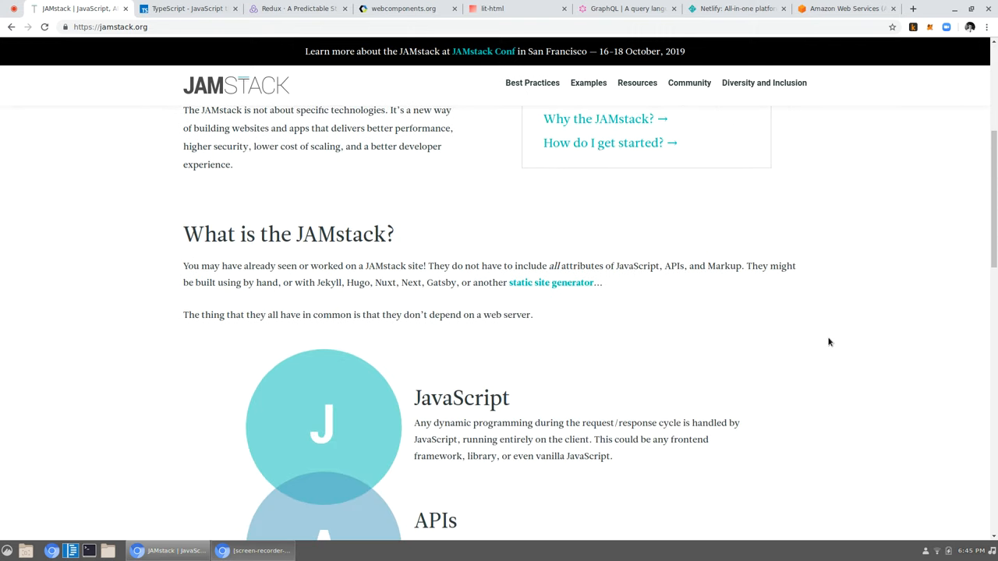
scroll(down, 3)
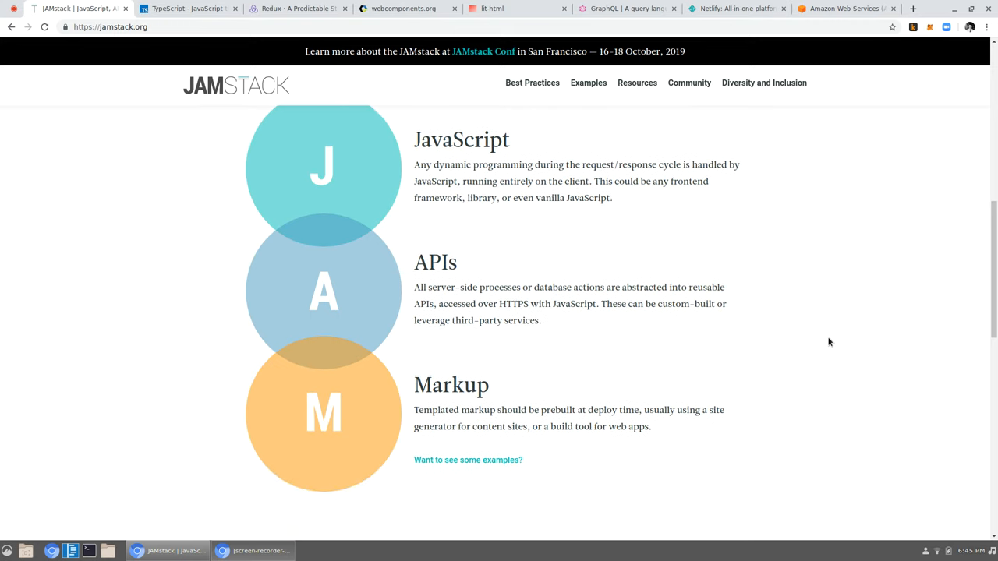
scroll(down, 3)
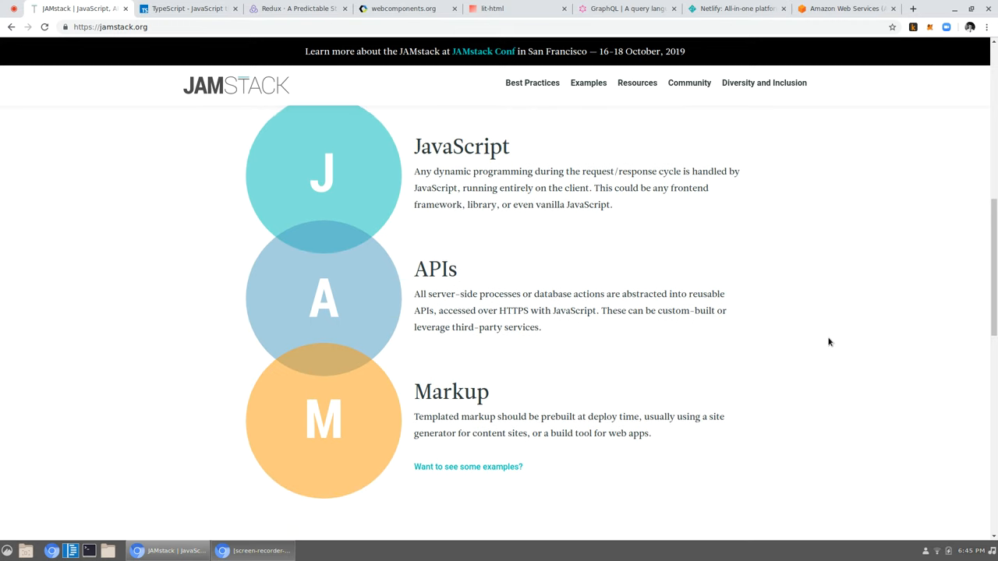
scroll(up, 3)
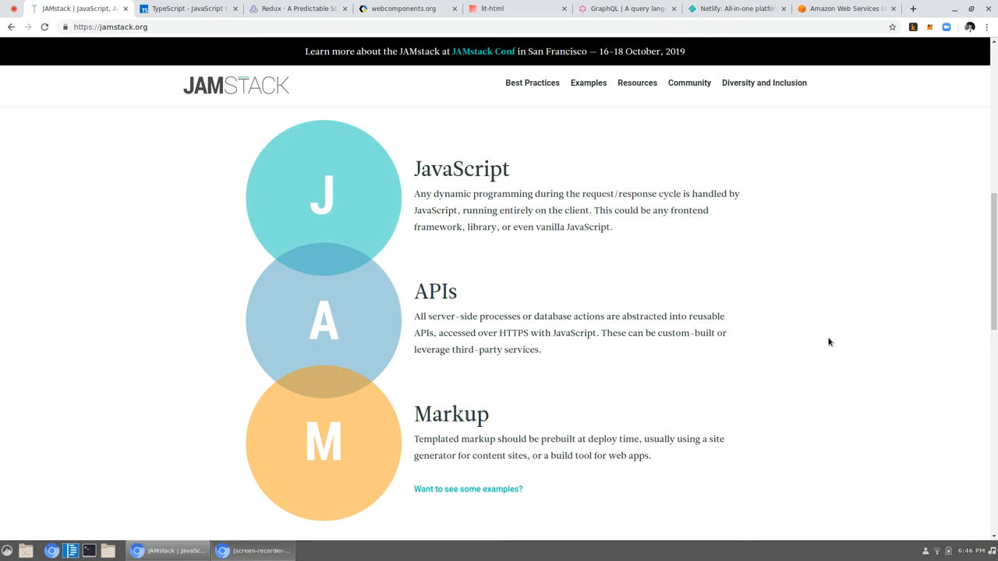
scroll(down, 3)
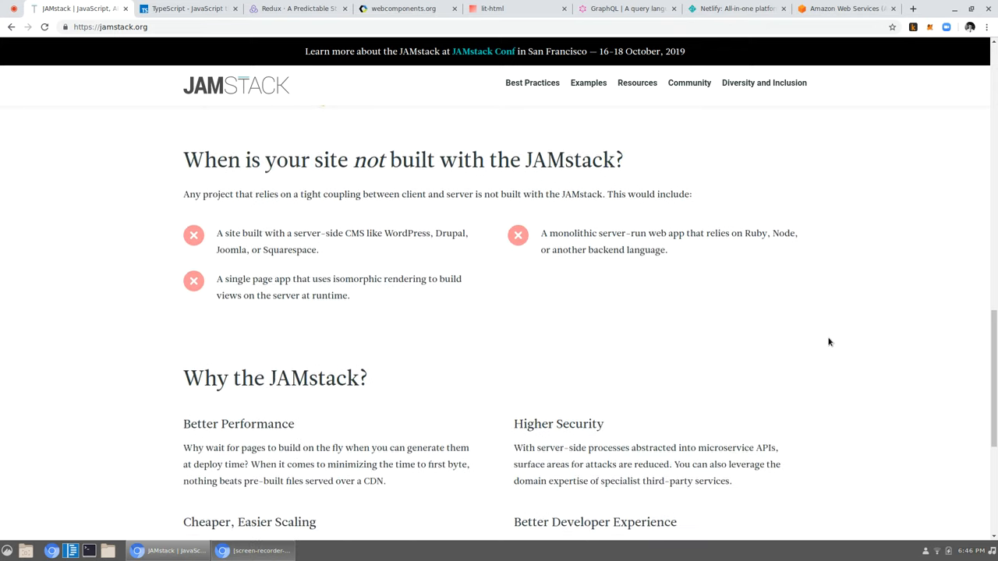
scroll(down, 3)
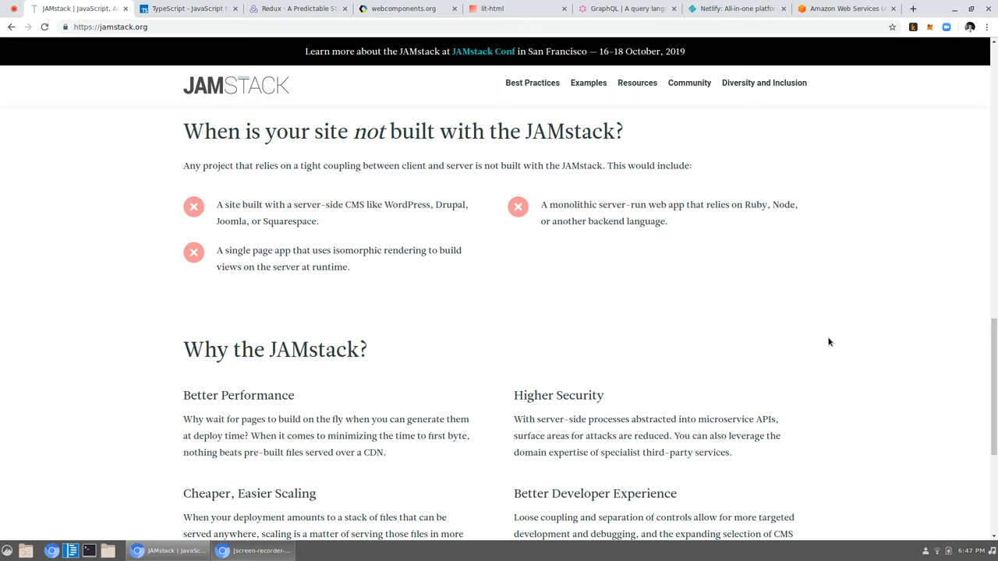
scroll(down, 3)
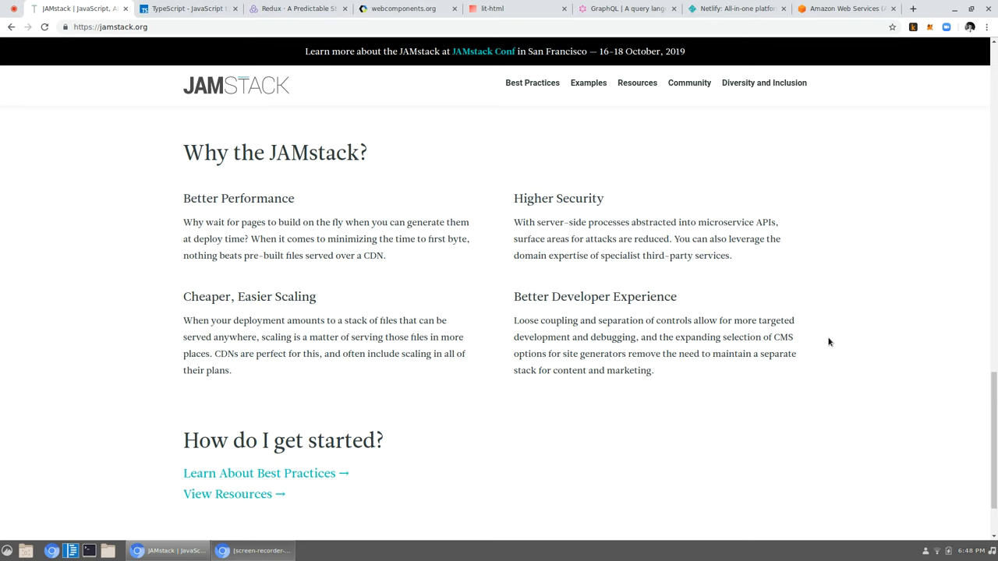
scroll(down, 3)
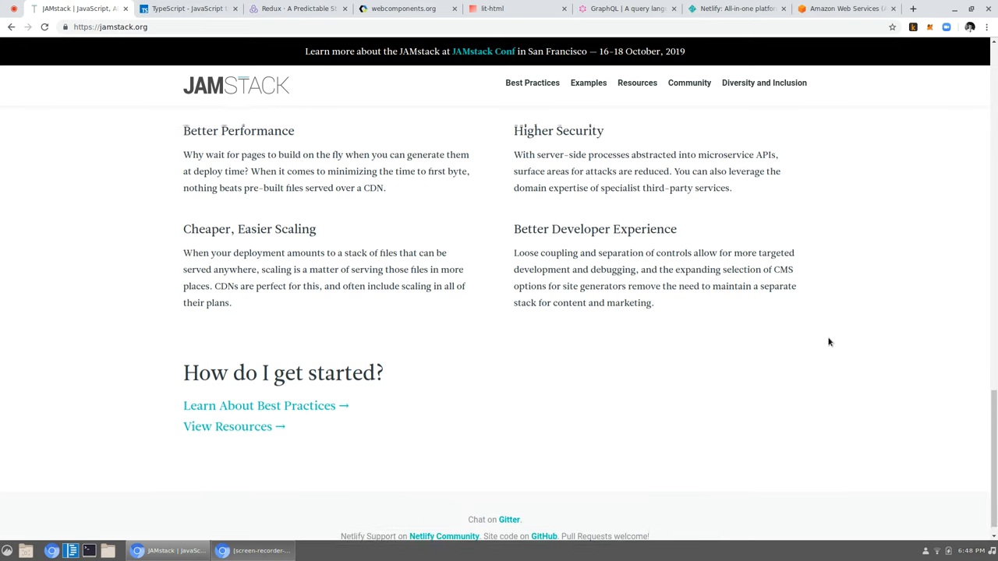
scroll(up, 3)
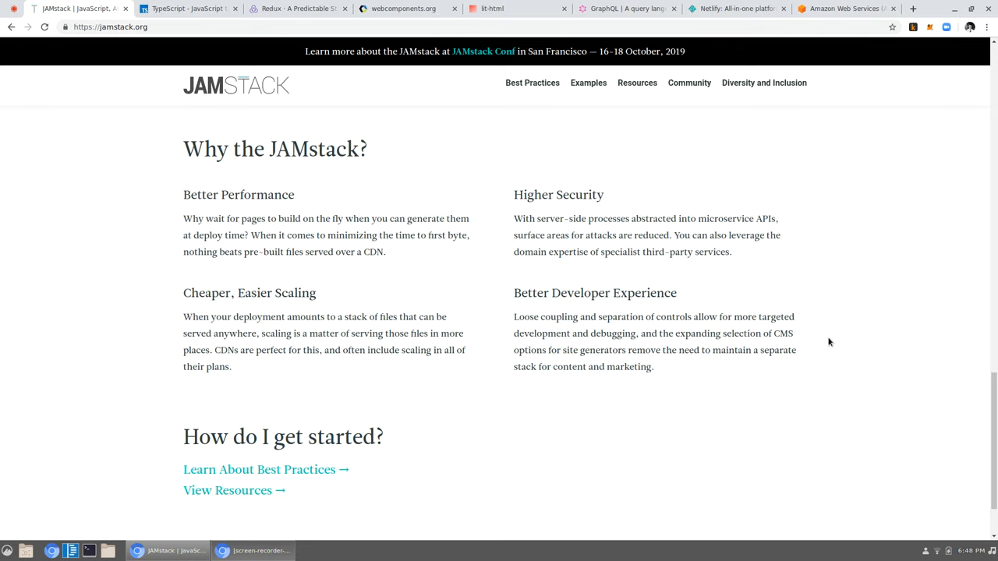
Switch to the 'TypeScript - JavaScript' tab
click(187, 8)
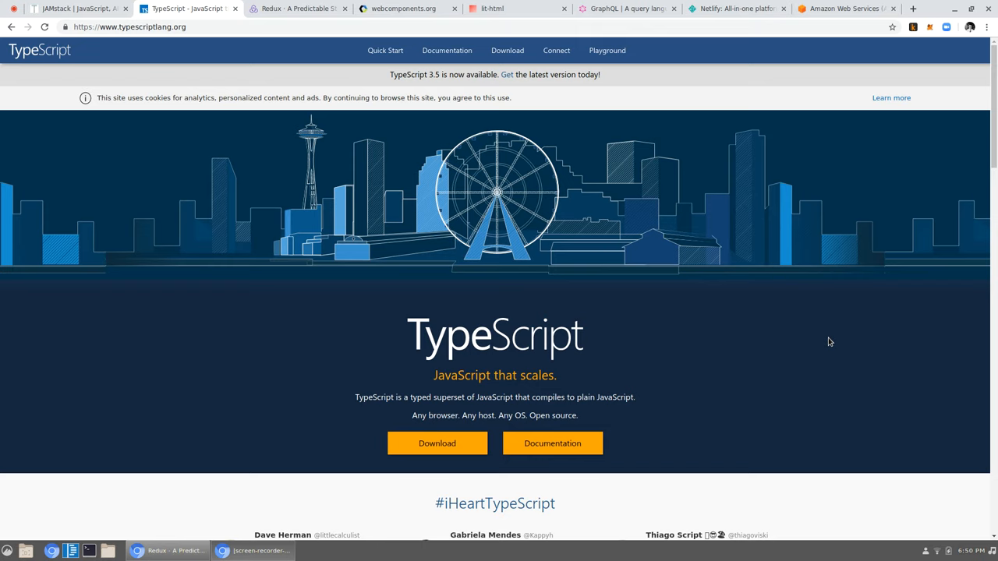
Switch to the 'Redux - A Predictable State Container' tab
click(296, 8)
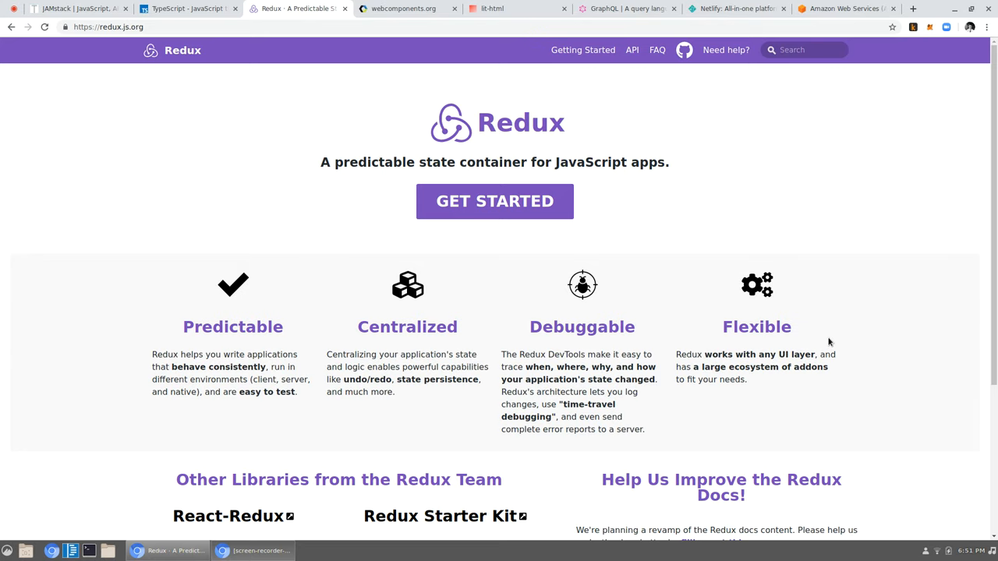
Switch to the webcomponents.org tab showing featured elements and collections
click(403, 9)
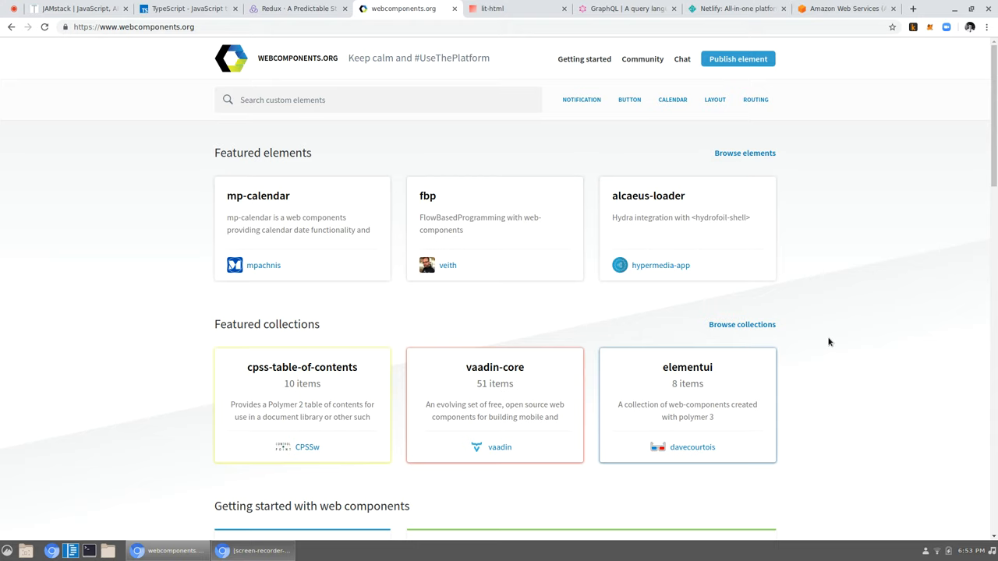
click(515, 8)
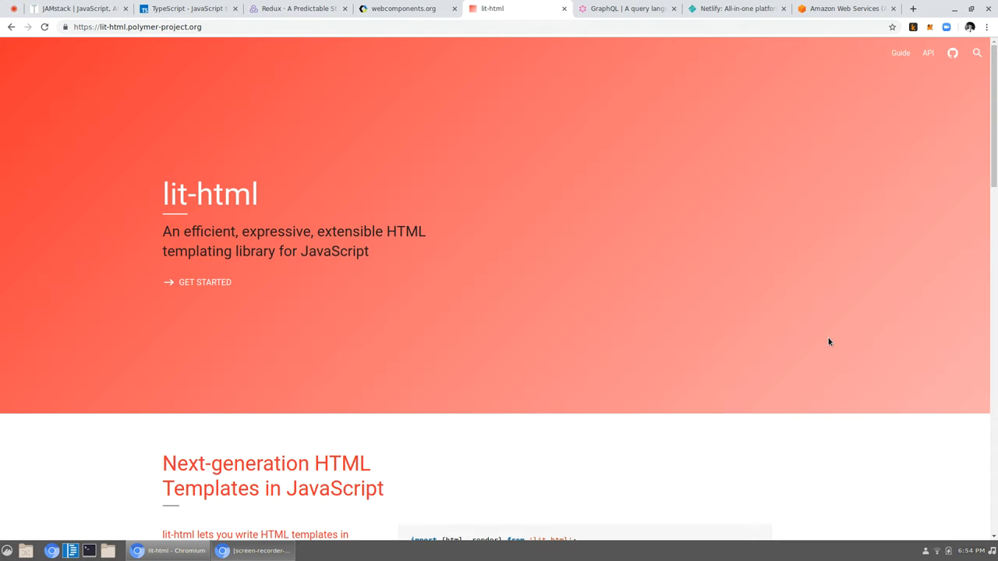
Switch to the 'GraphQL | A query language' tab
click(626, 9)
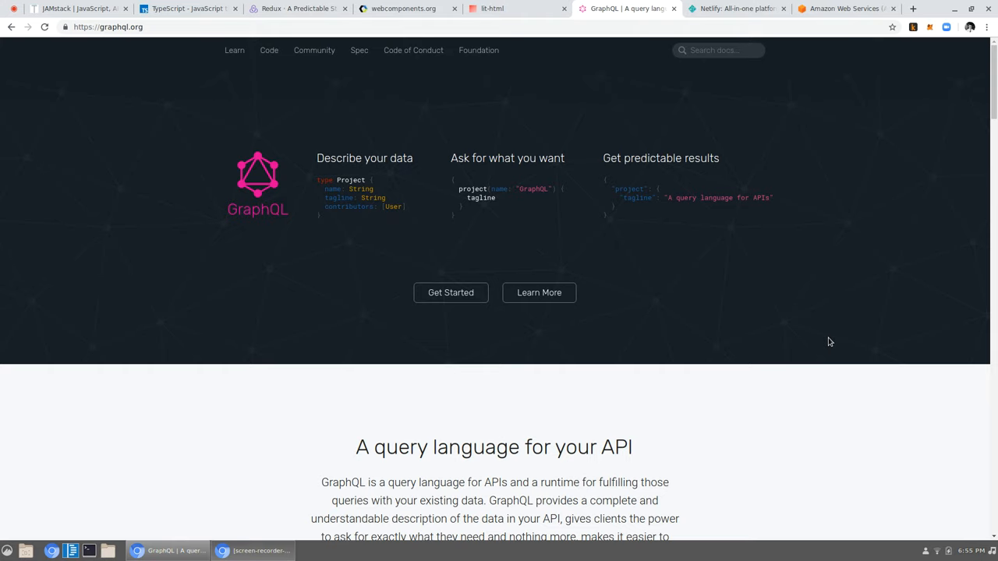
Show the Netlify tab, then switch to the Amazon Web Services tab
click(732, 9)
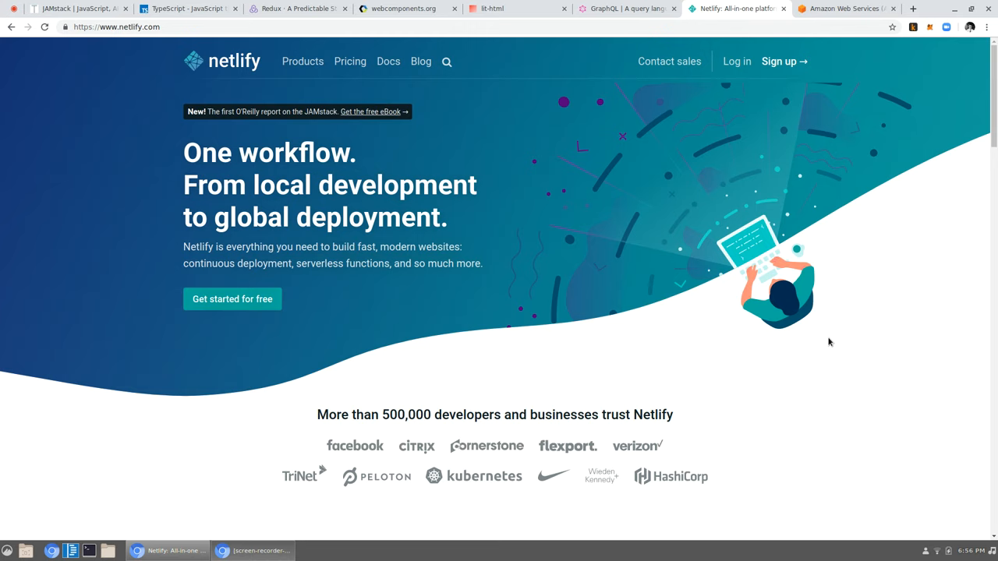
click(842, 9)
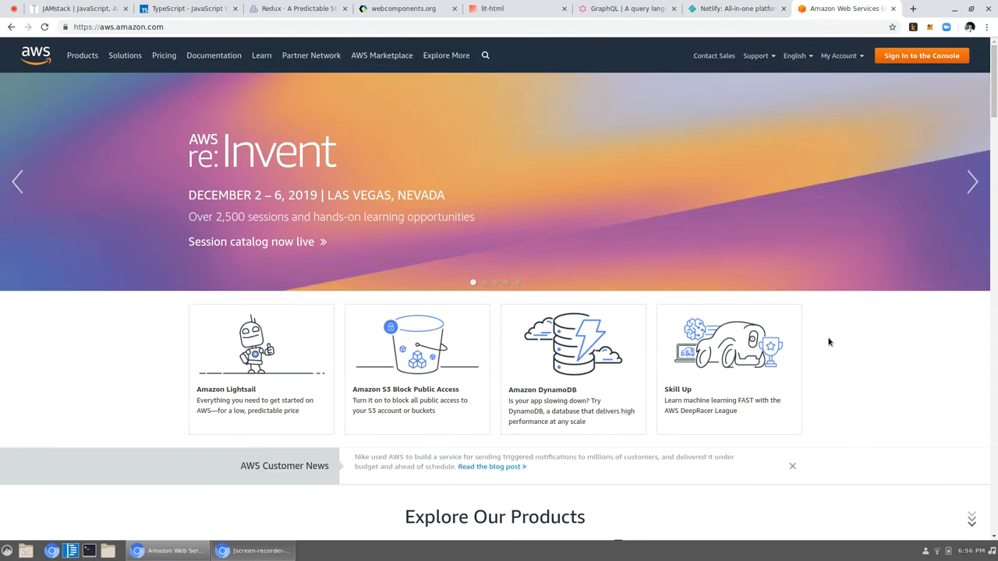